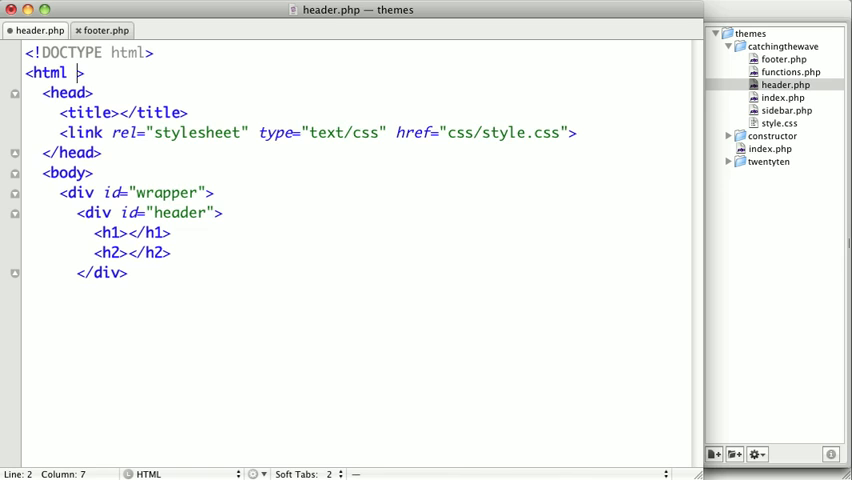
Add <?php language_attributes(); ?> inside the opening <html> tag of header.php.
type("<?php")
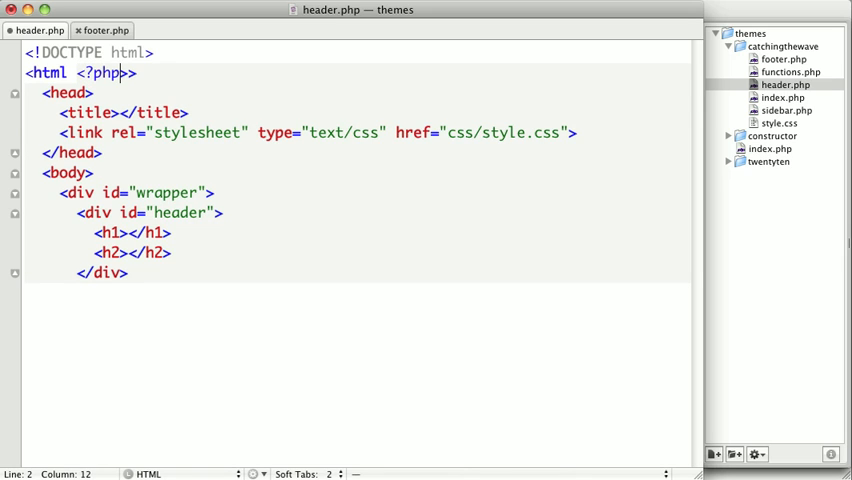
type("?")
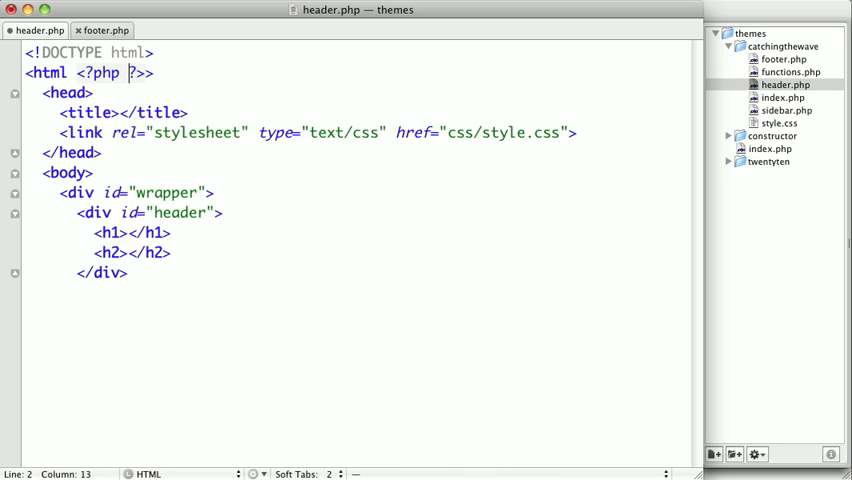
type("lan")
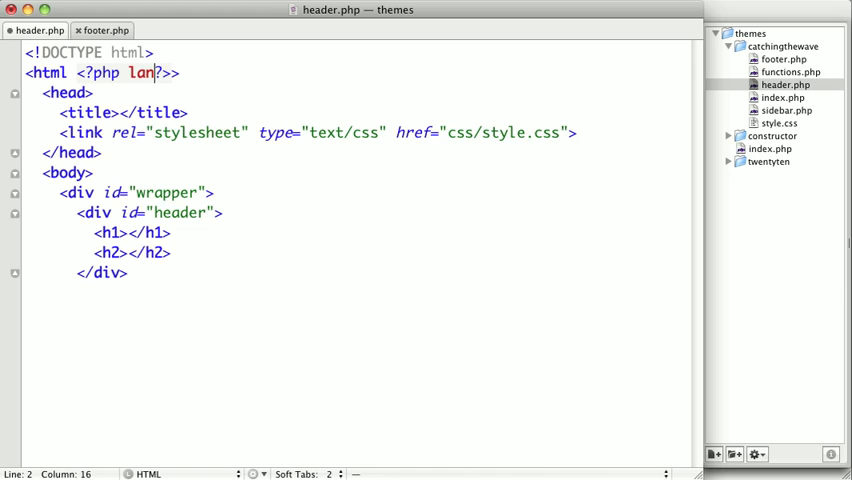
type("guage_attributes")
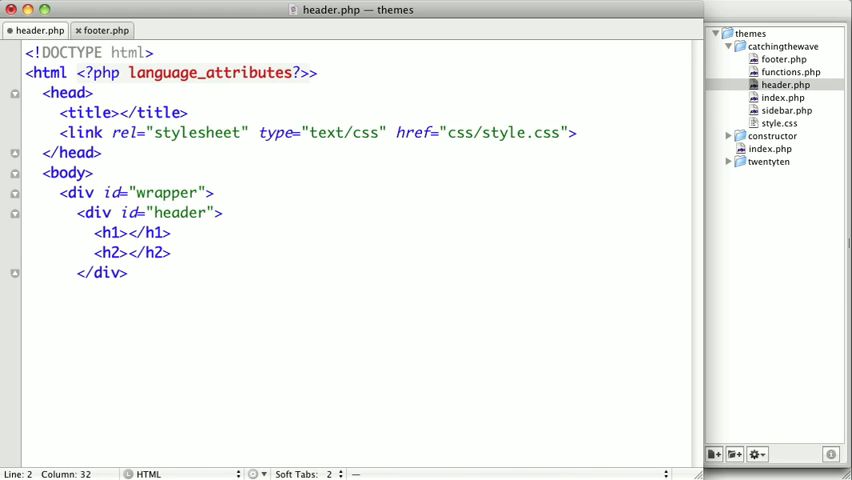
type("();")
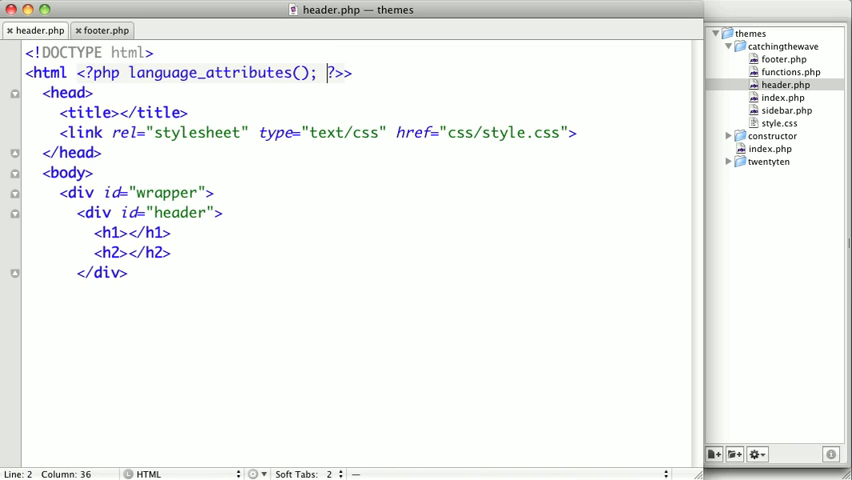
mouse_move(140, 178)
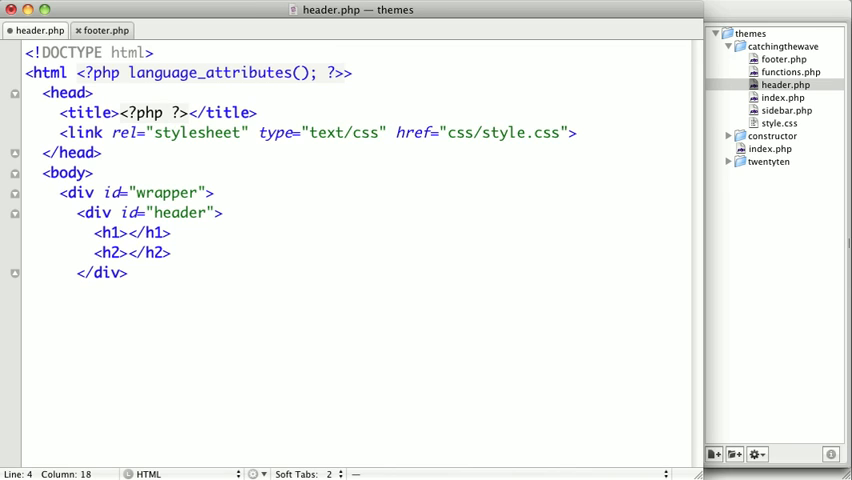
Make the <title> tag output <?php bloginfo('name'); ?>.
type("bloginfo(")
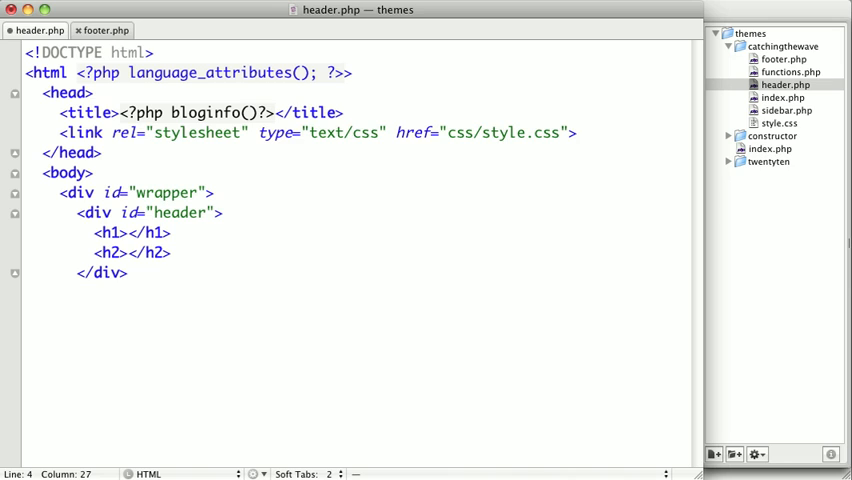
type("'name'")
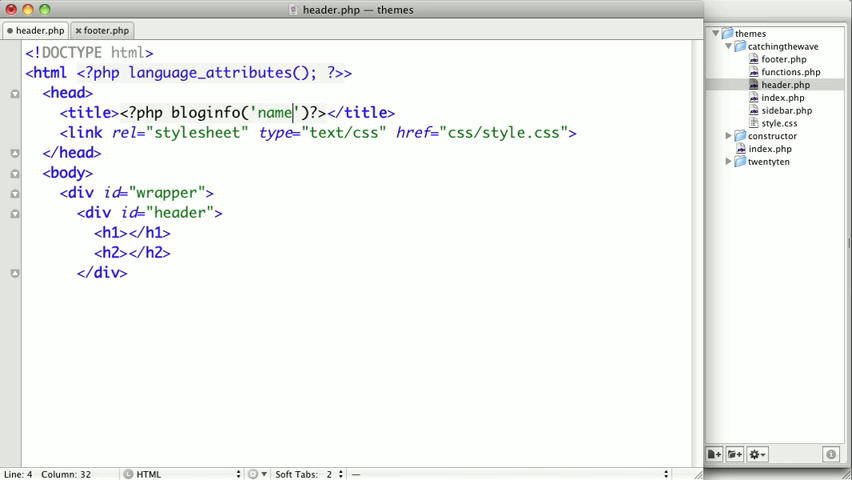
type(";")
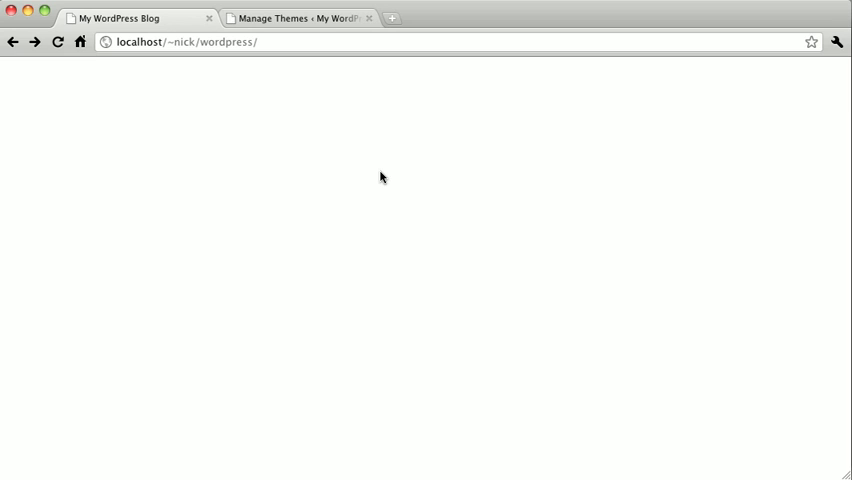
mouse_move(180, 84)
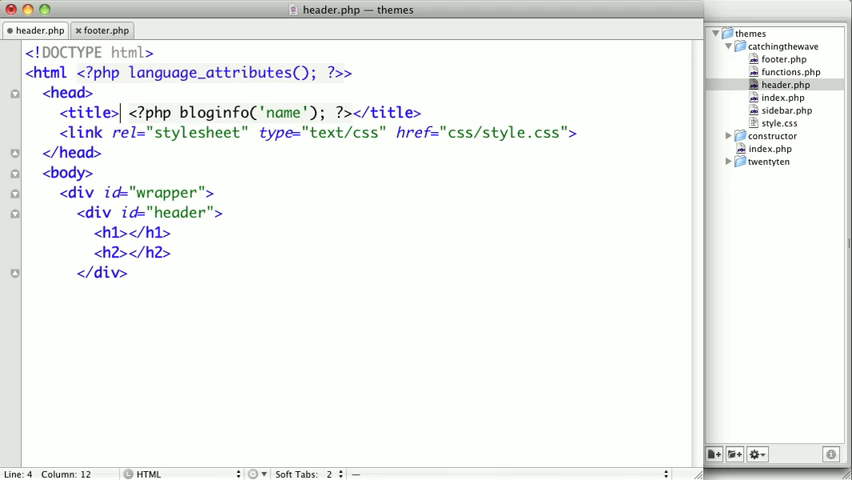
Prefix the title with <?php wp_title('|', true, 'right') ?> before bloginfo('name').
type("<?php  ?")
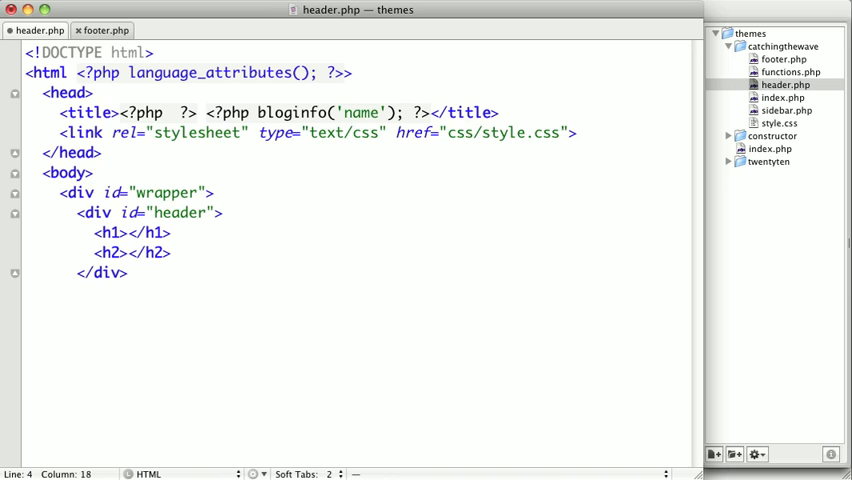
type("w")
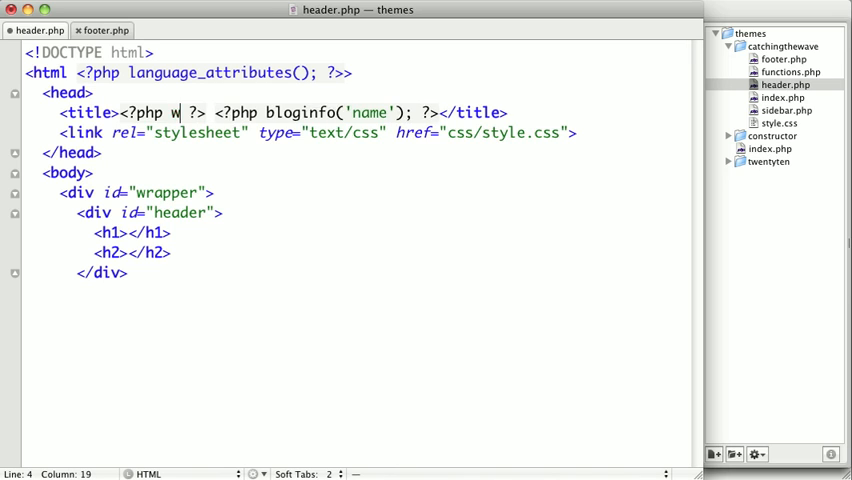
type("p_ti")
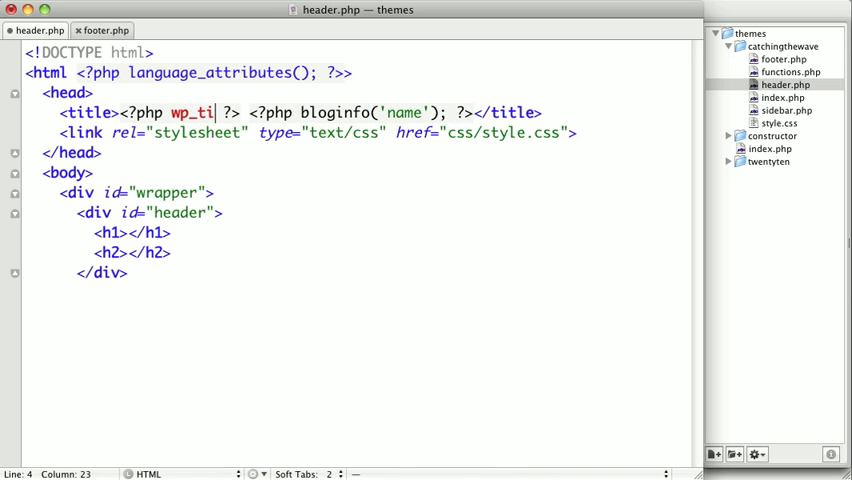
type("tle()")
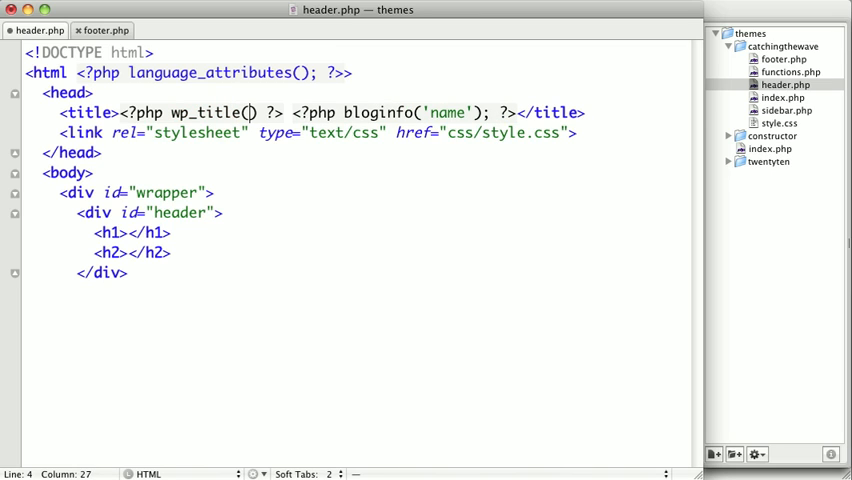
type("'")
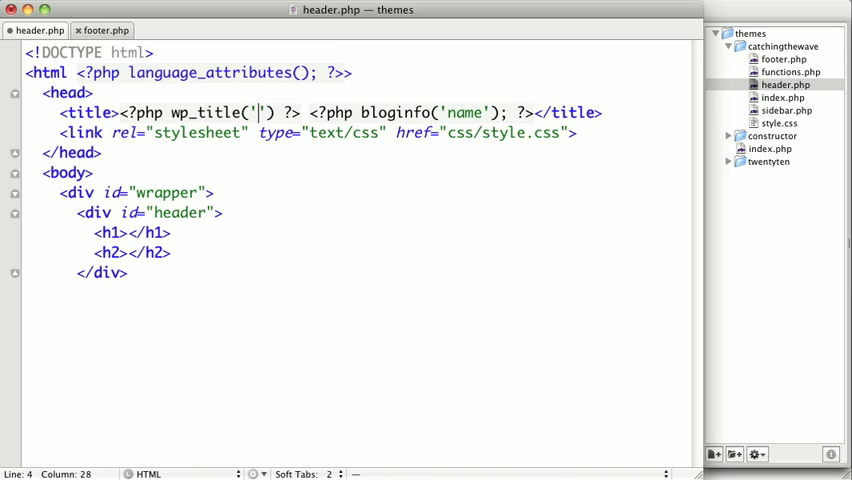
type("', tu")
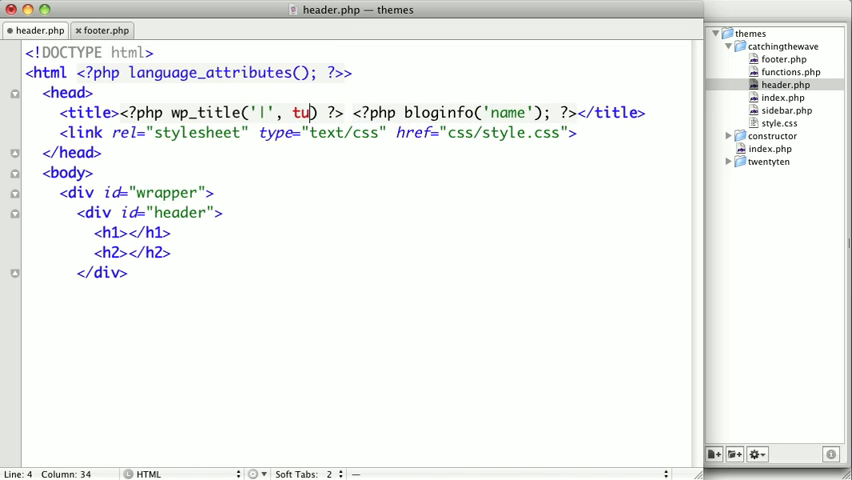
type("rue,")
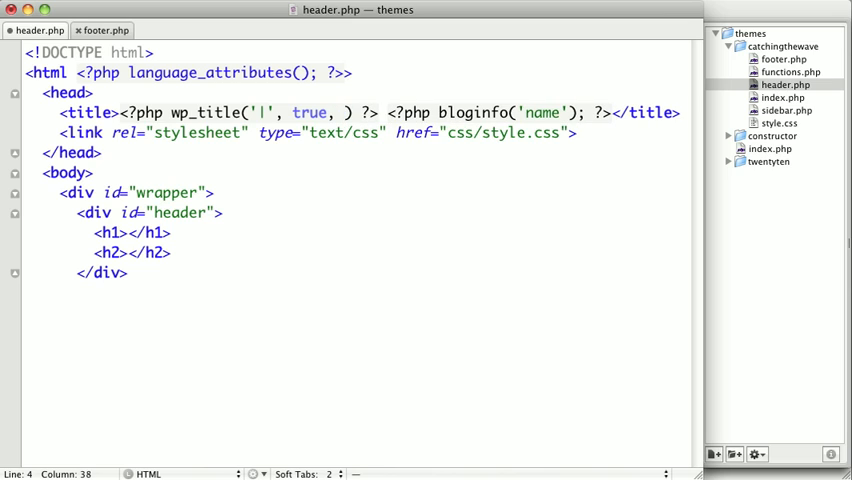
type("right'")
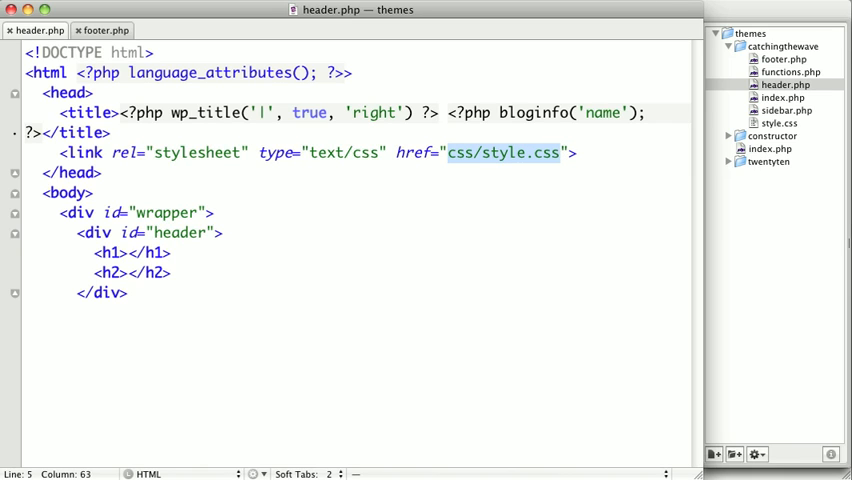
Replace the hard-coded css/style.css href with <?php bloginfo('stylesheet_url') ?>.
key("Delete")
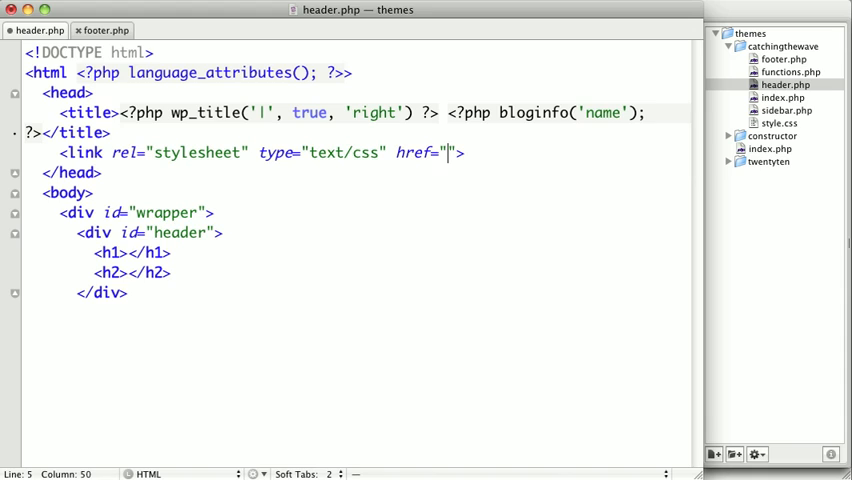
type("<")
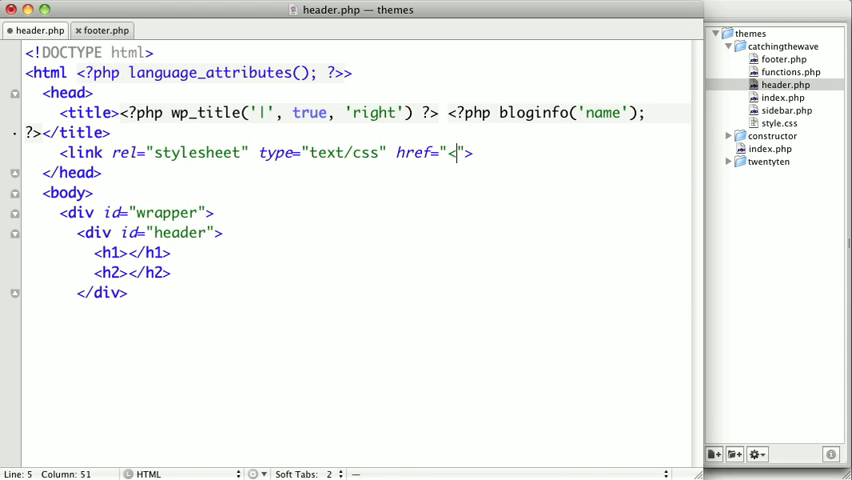
type("php?")
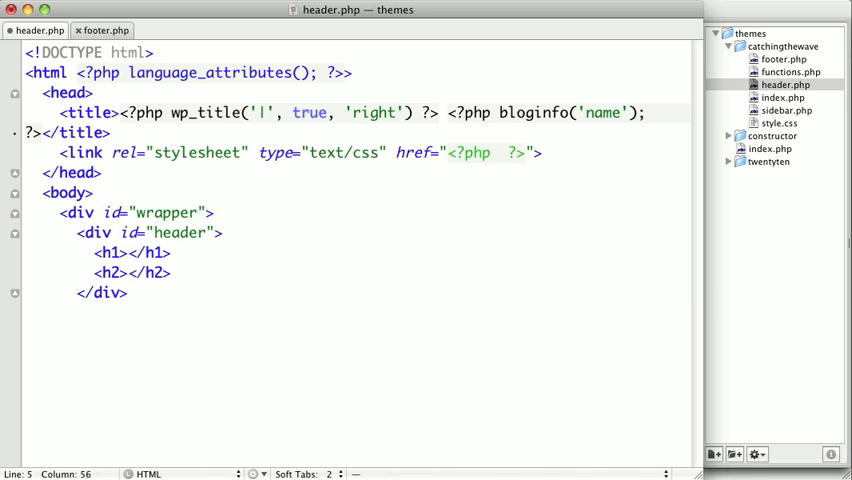
type("blog")
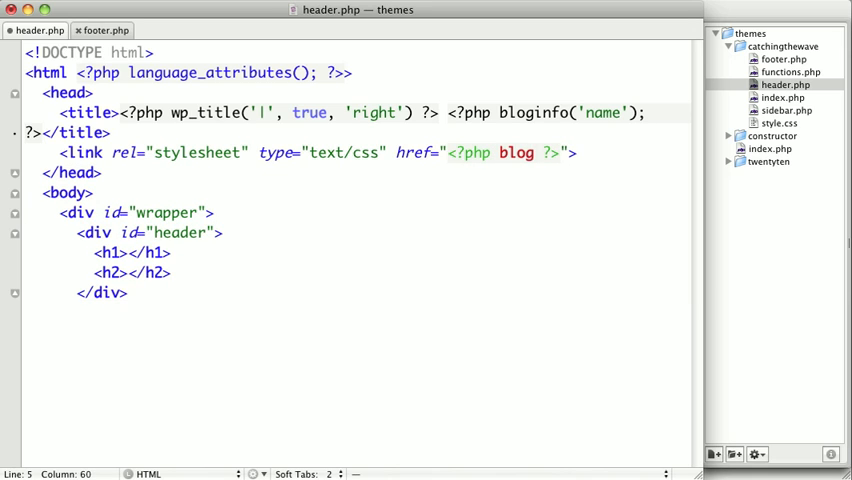
type("bloginfo()")
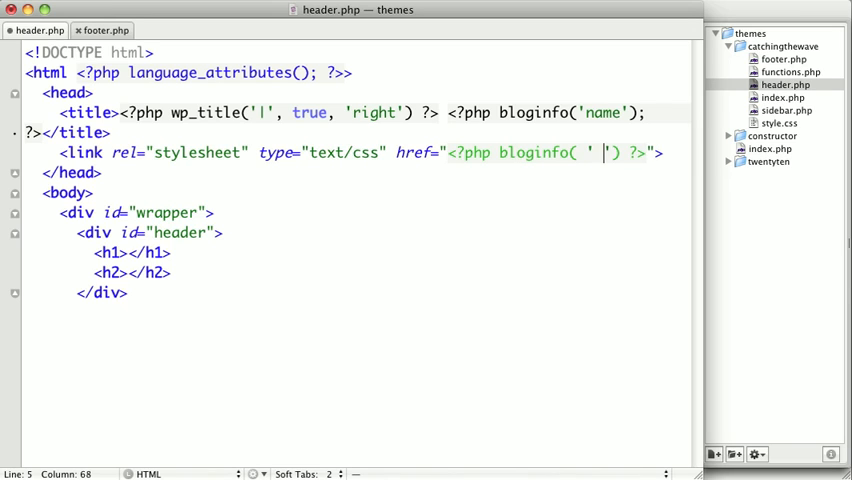
key("Backspace")
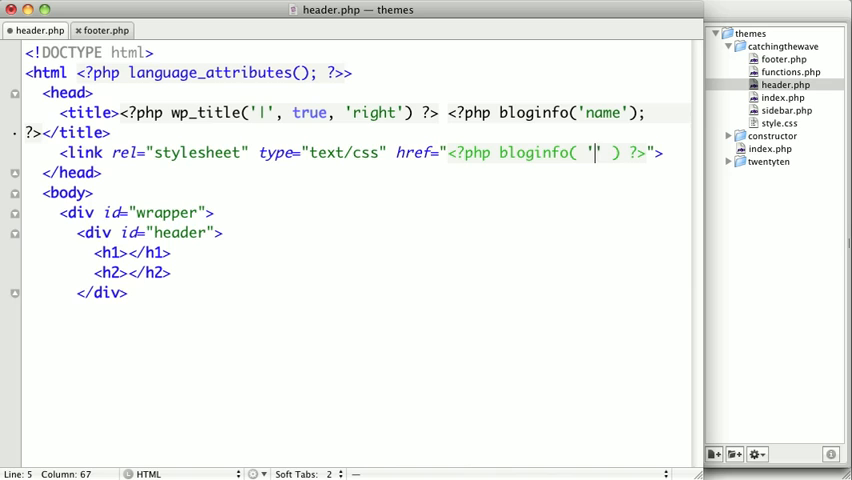
type("stylesh")
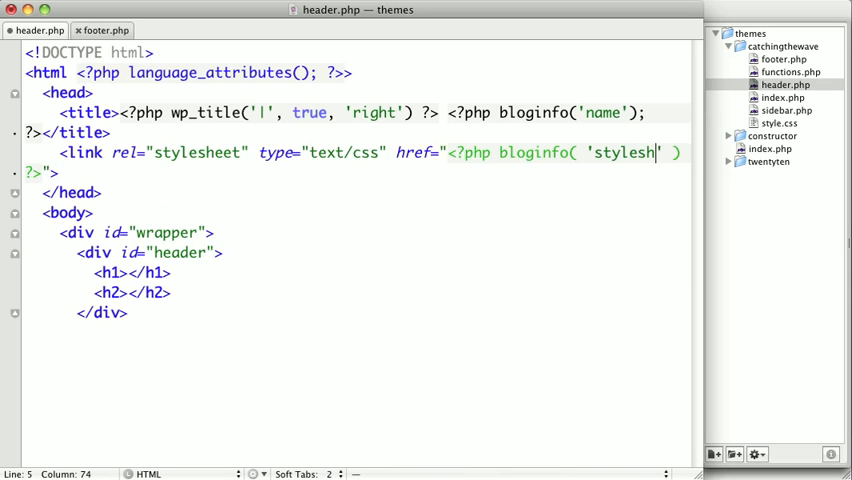
type("eet_url")
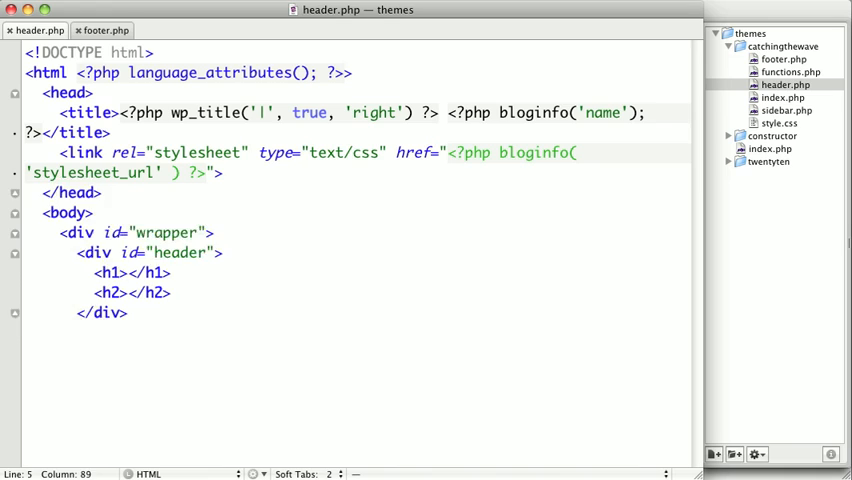
Add <link rel="pingback" href="<?php bloginfo('pingback_url'); ?>" /> below the stylesheet link.
key("Return")
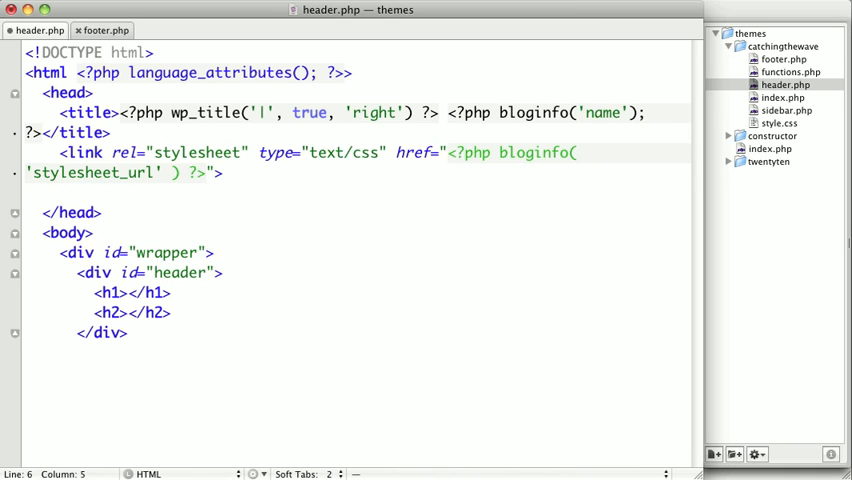
type("<link>")
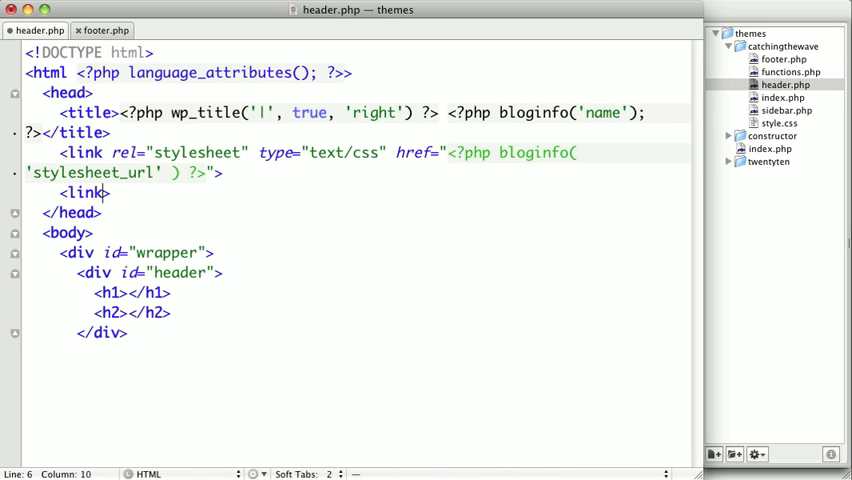
type("rel=\"\"")
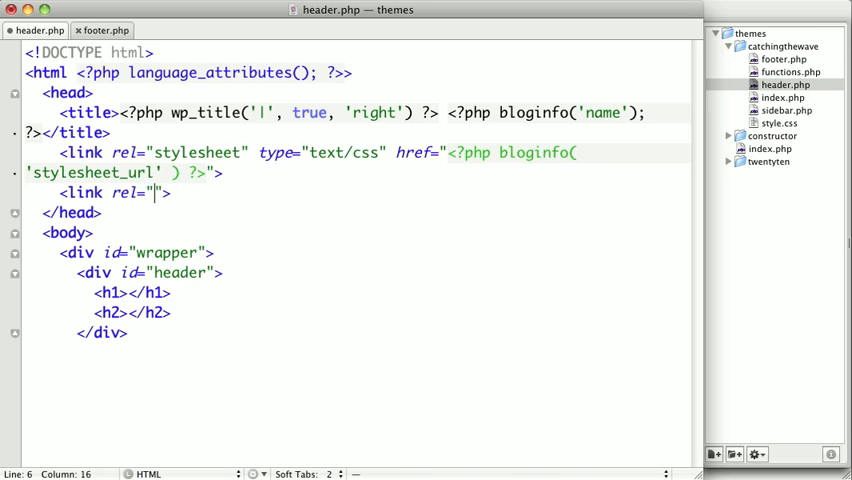
type("pingback")
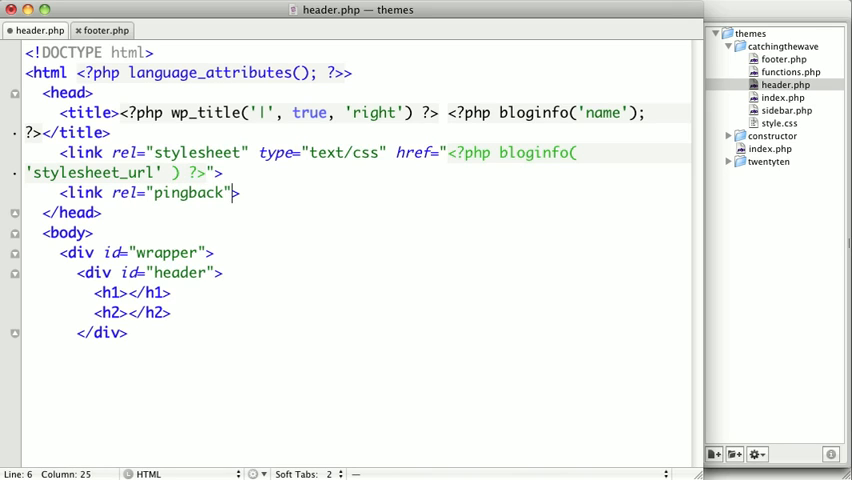
type("href=\"\"")
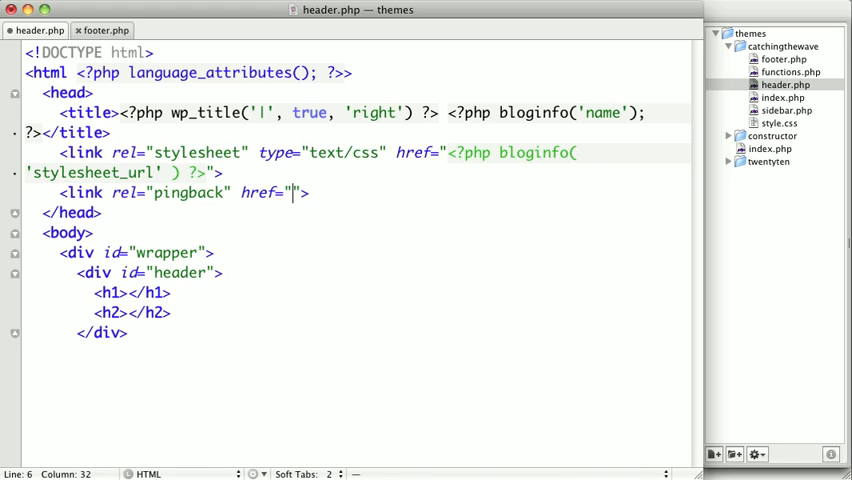
type("<?php?")
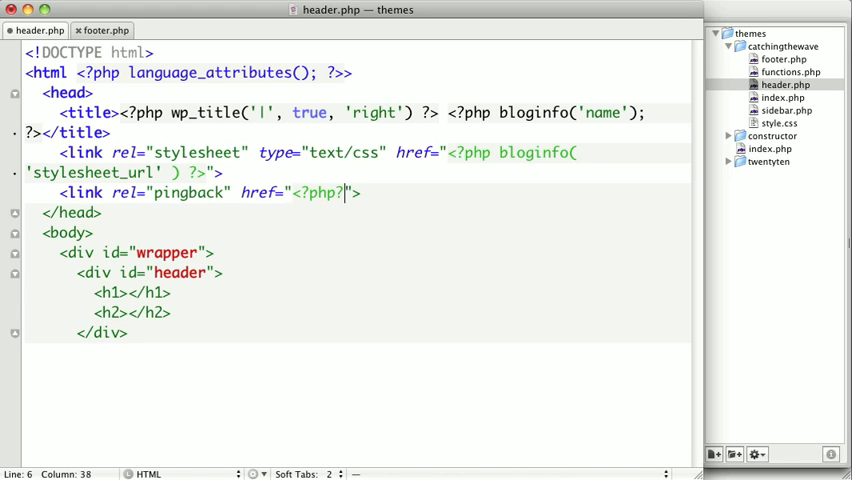
type("b")
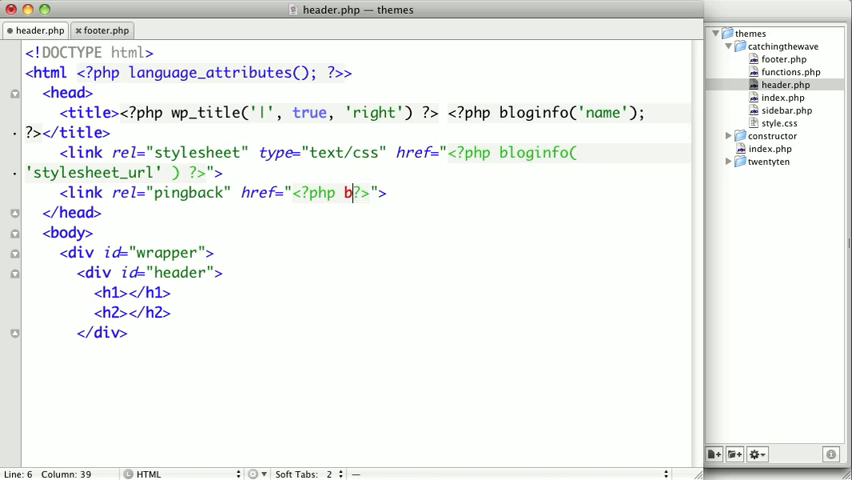
type("loginfo")
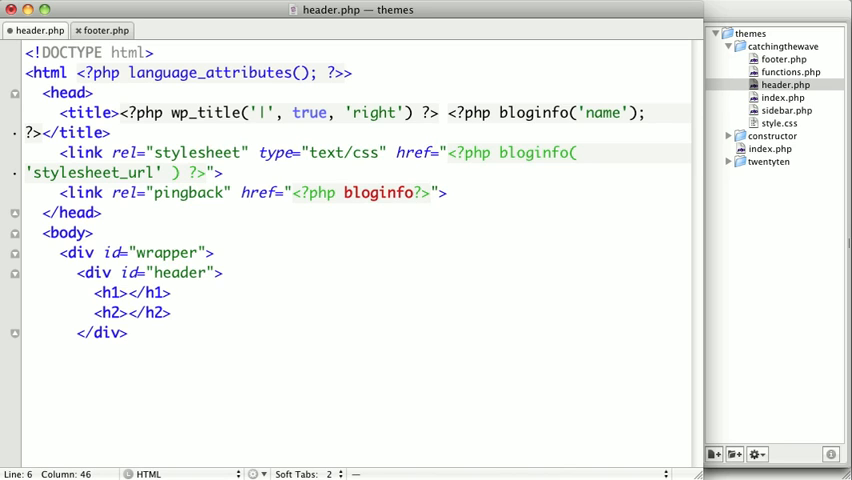
type("();")
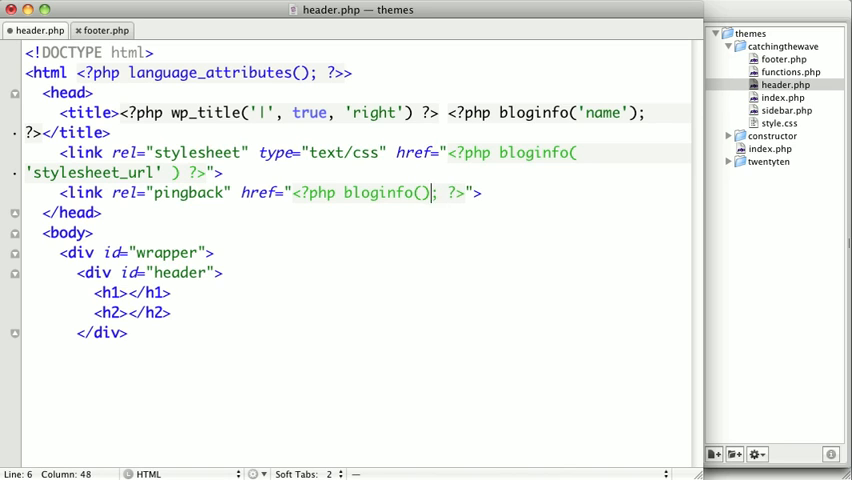
type("''")
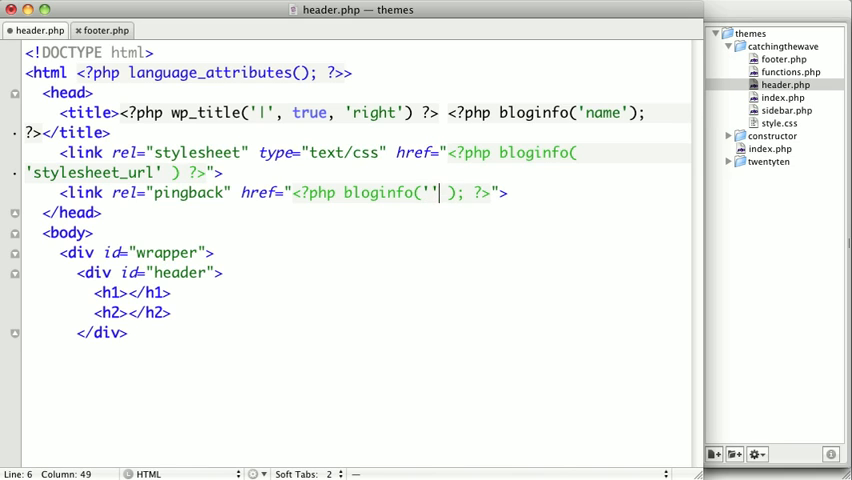
type("pingb")
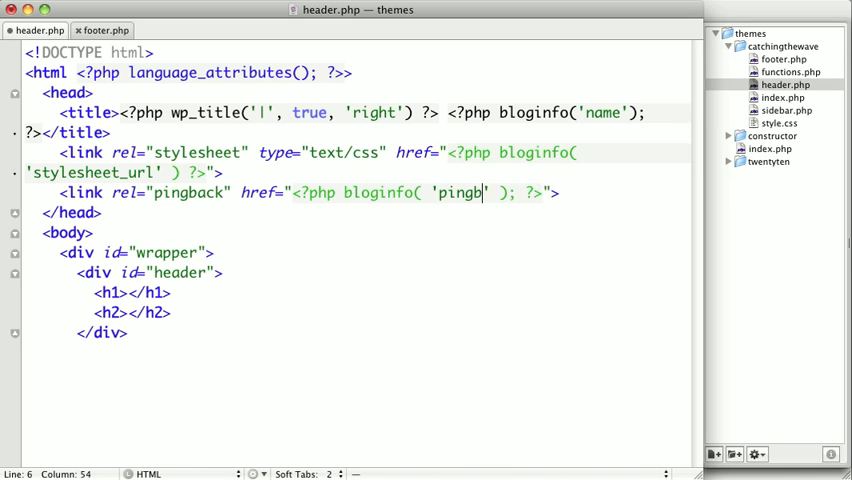
type("ack_url")
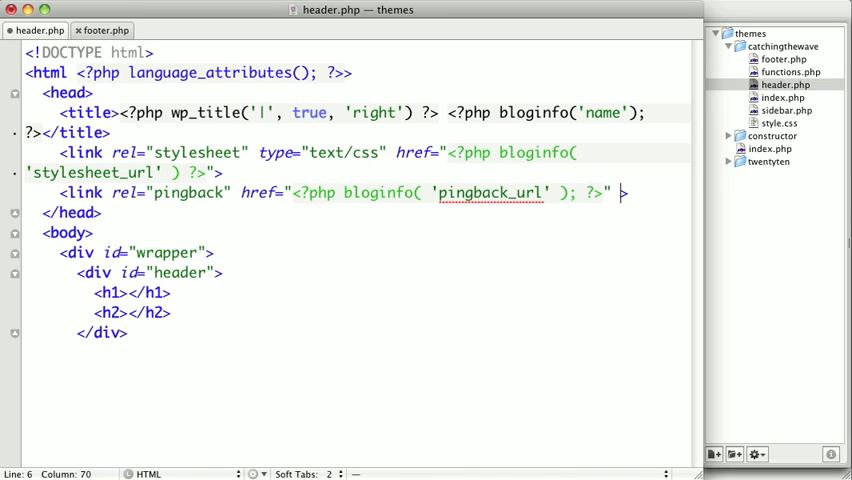
type("/>")
type("<?php")
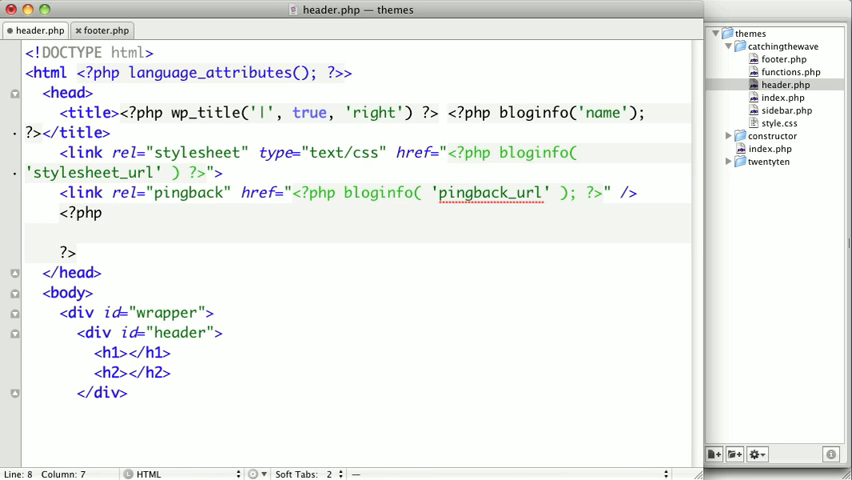
Write the condition if (is_singular() && get_option('thread_comments')).
type("i")
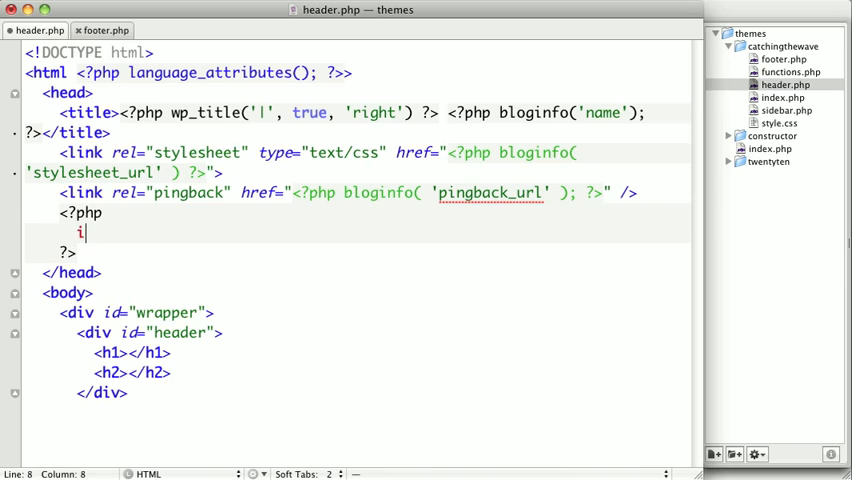
type("f ()")
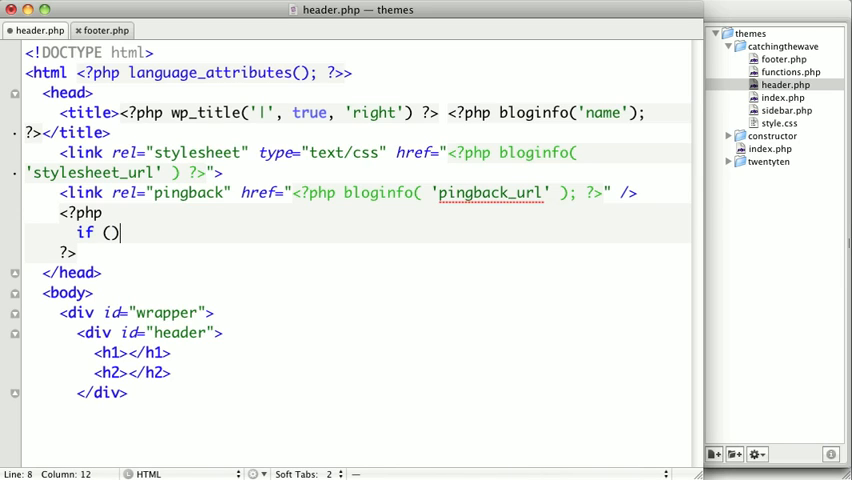
type("is")
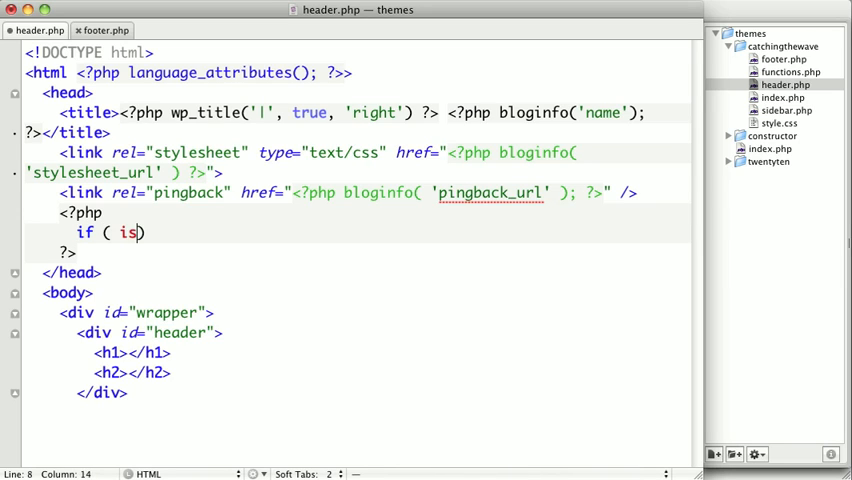
type("_singular")
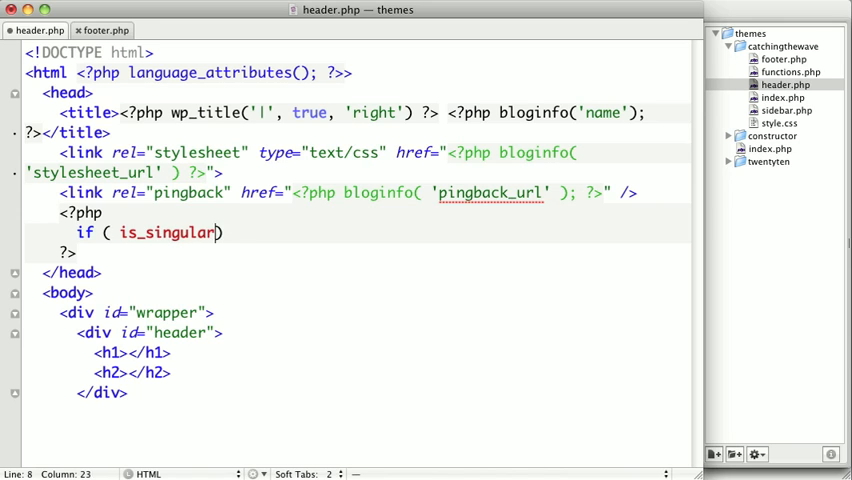
type("() &&")
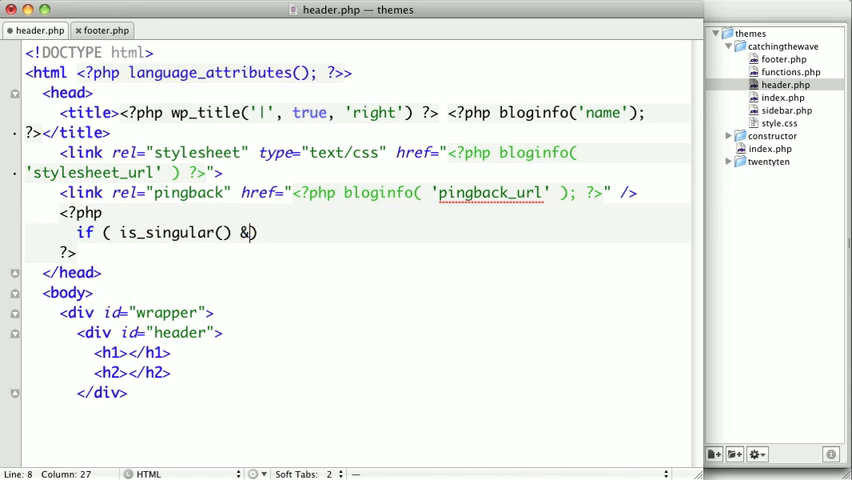
type("& get_o")
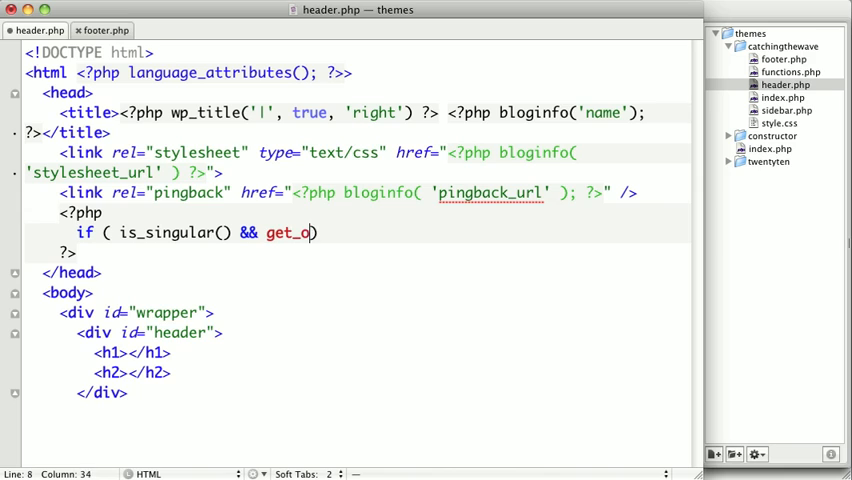
type("ption()")
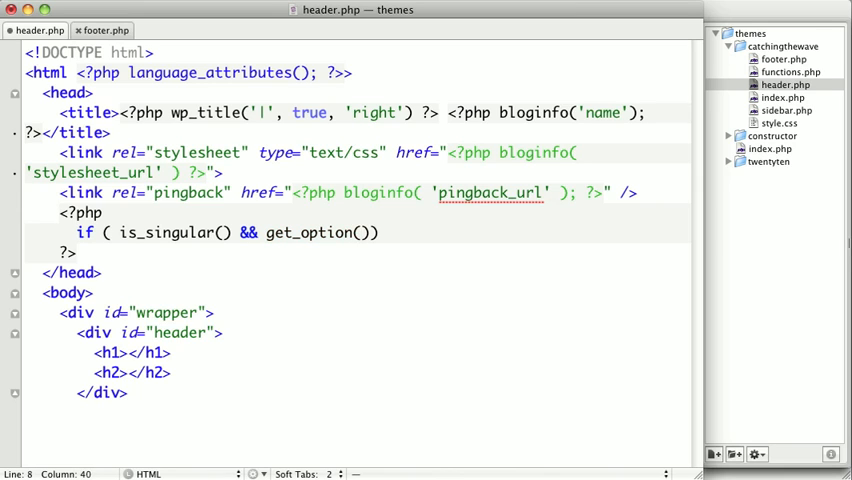
type("'thread_co")
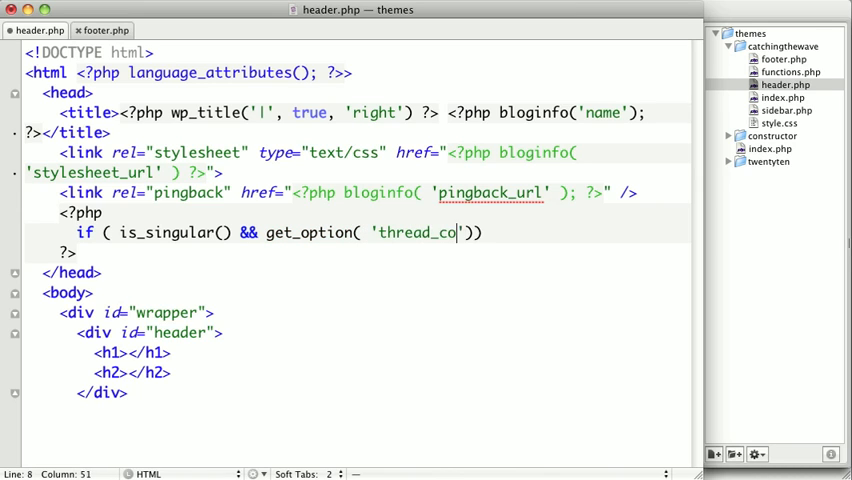
type("mments")
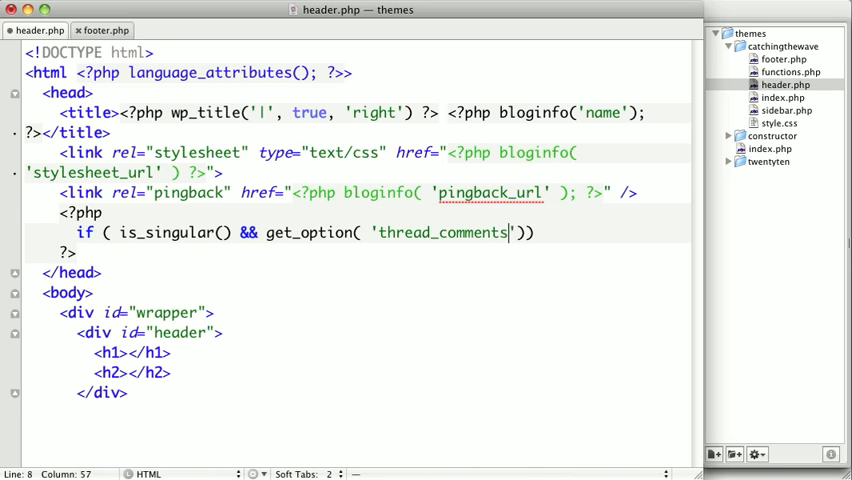
type(")")
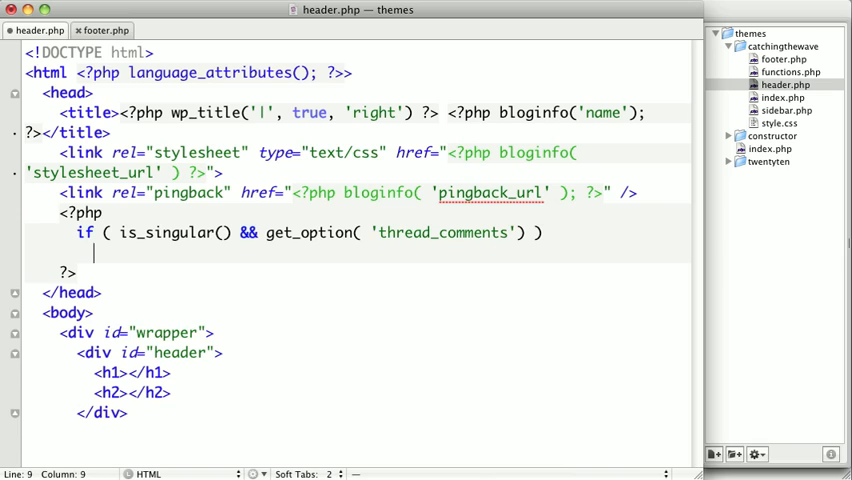
Inside it, call wp_enqueue_script('comment-reply');.
type("wp_")
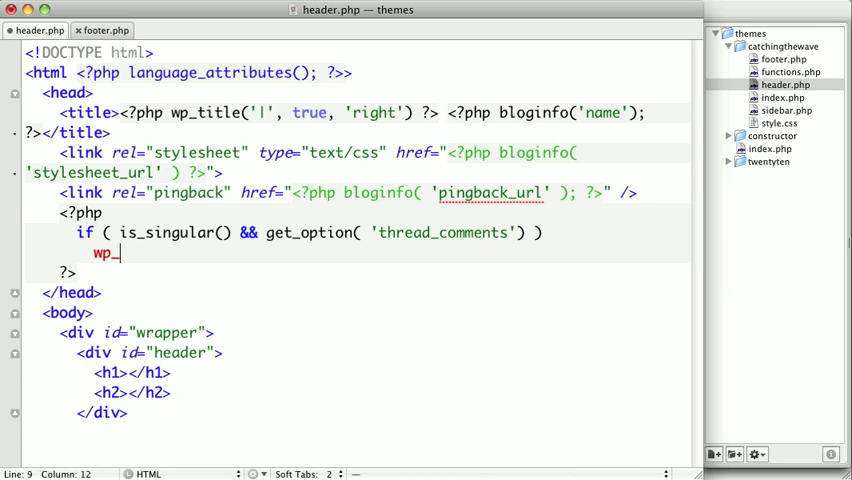
type("enq")
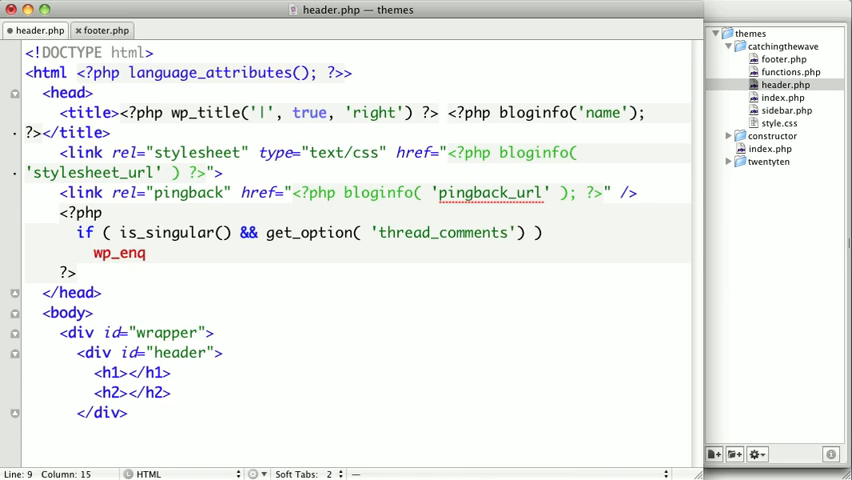
type("ueue_sc")
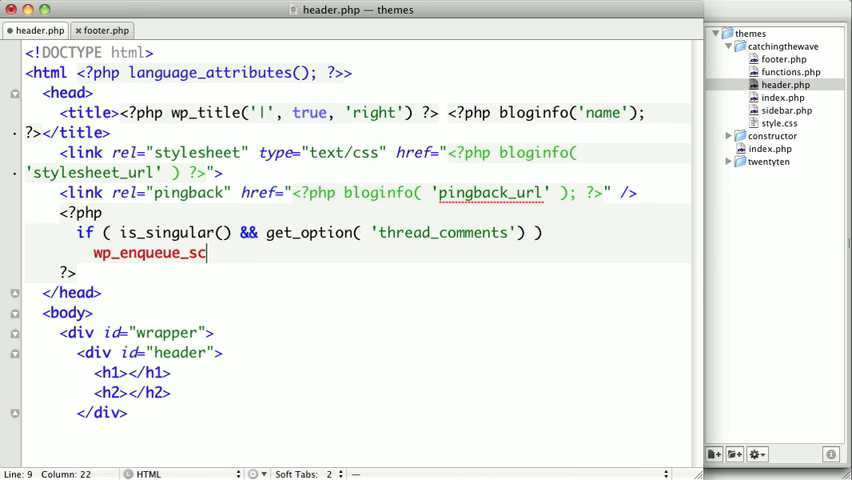
type("ript()")
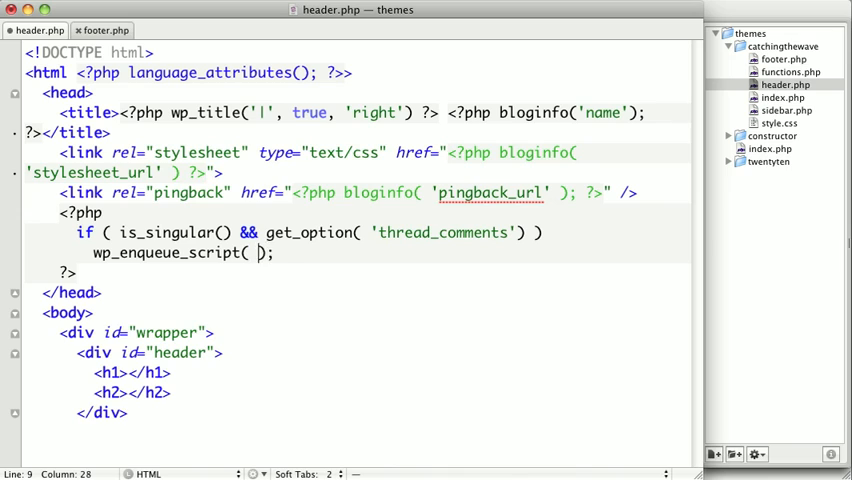
type("'")
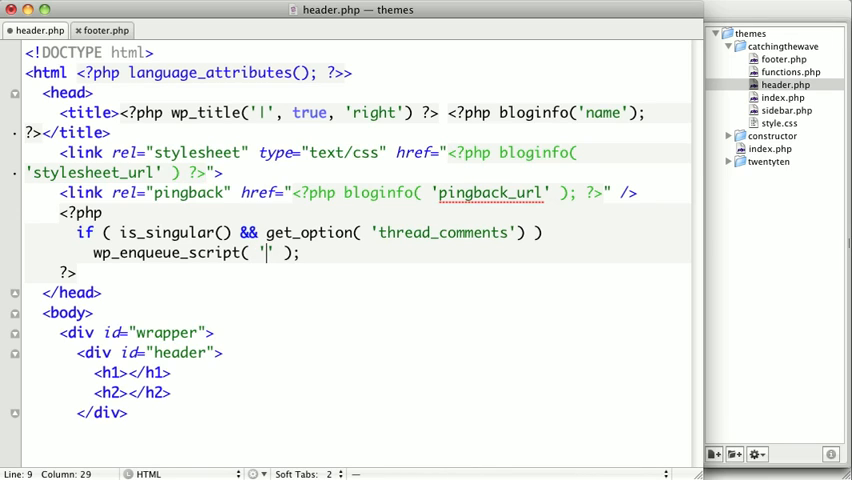
type("comment-reply")
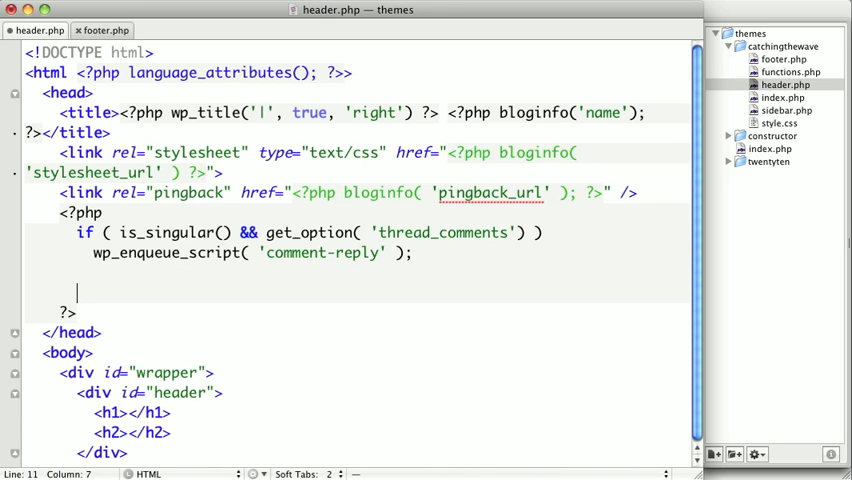
Call wp_head(); just before the PHP block closes in the head.
type("wp")
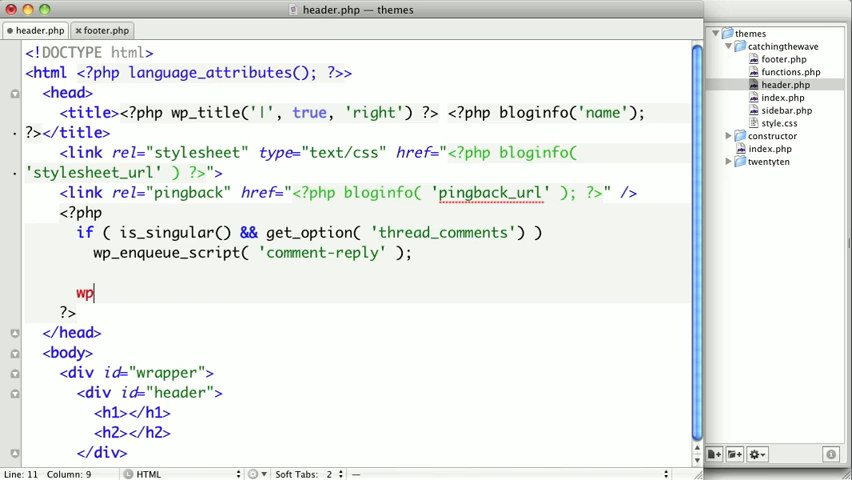
type("_head();")
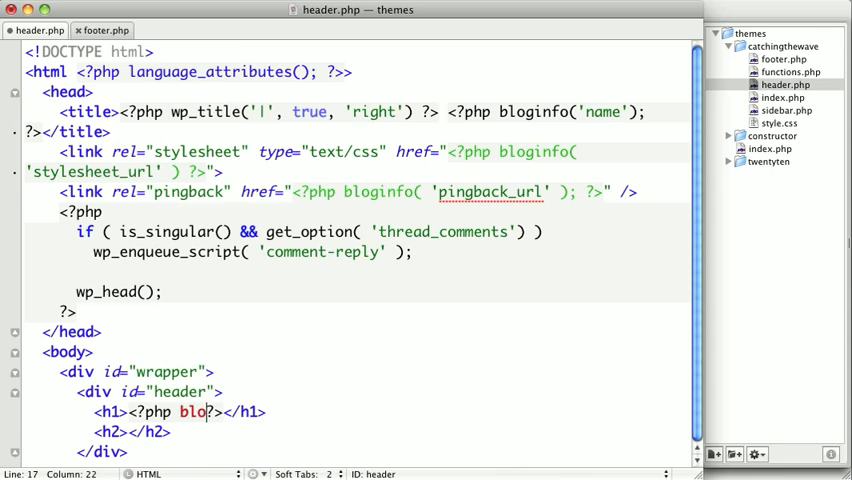
Output bloginfo('title') in the h1 and bloginfo('description') in the h2.
type("ginfo()")
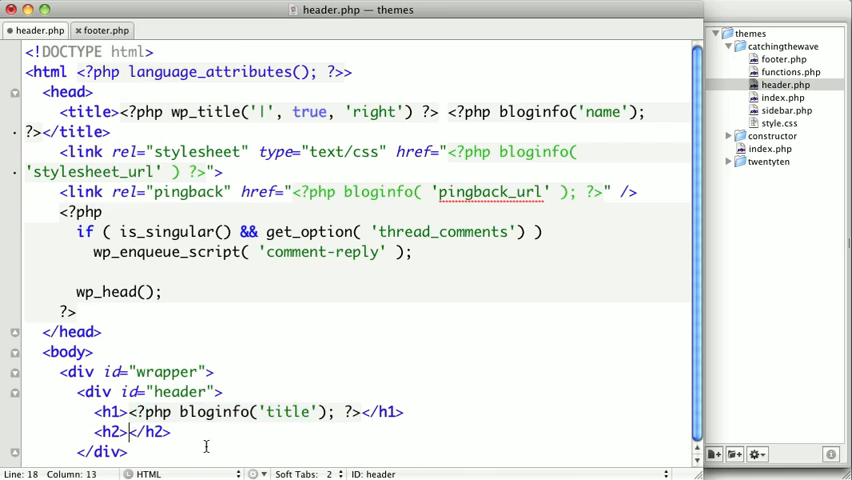
type("<?php bloginfo('description'); ?>")
type("<?php wp_nav_?>")
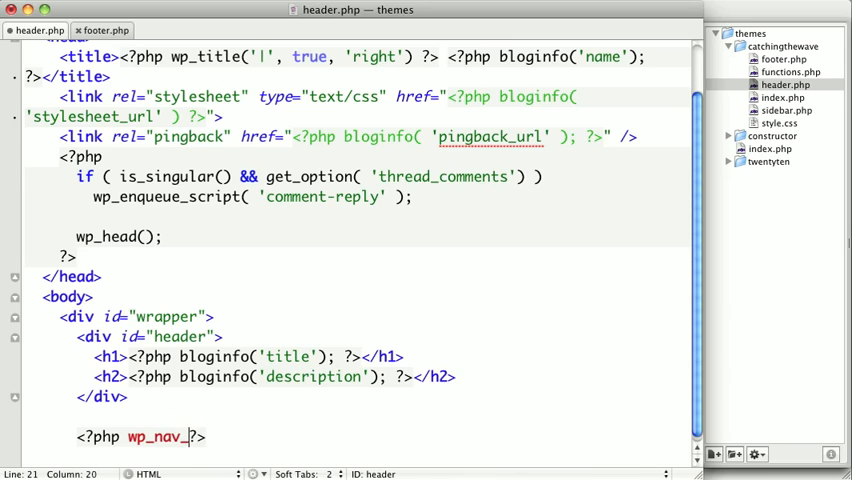
Complete the <?php wp_nav_menu(); ?> call below the header div and switch to footer.php.
type("menu")
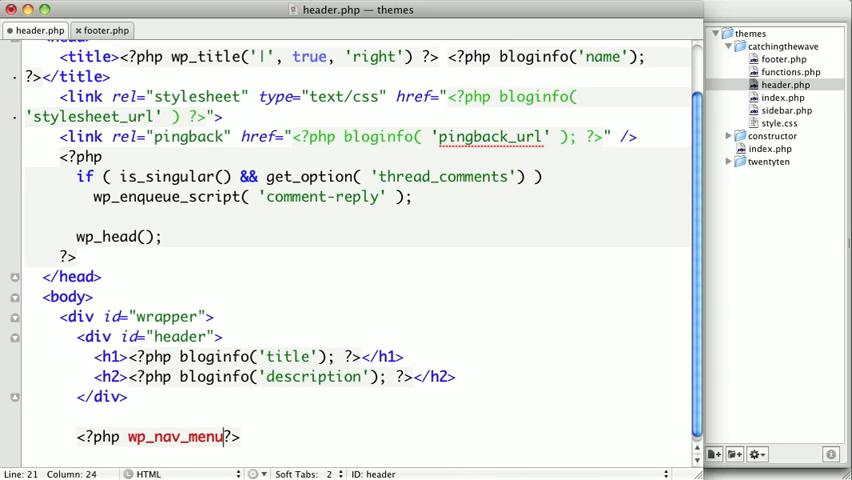
type("();")
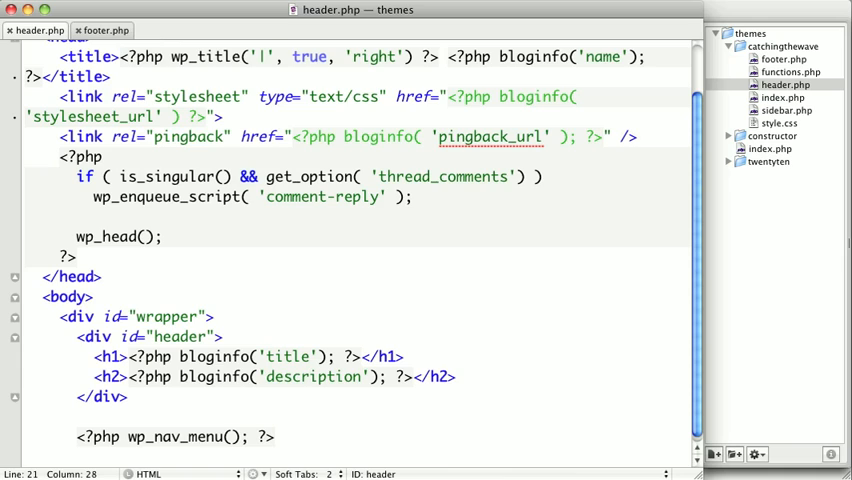
left_click(258, 436)
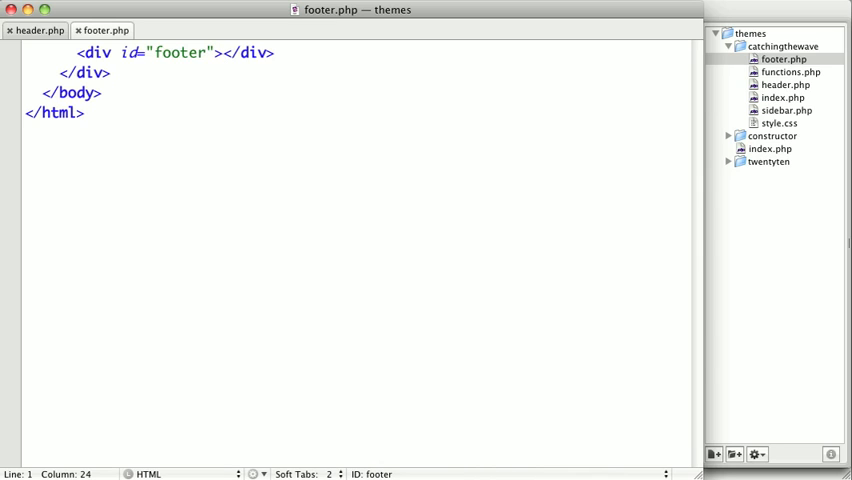
Write "WordPress Theme by Nick Pettit" inside the footer div of footer.php.
type("WordPress")
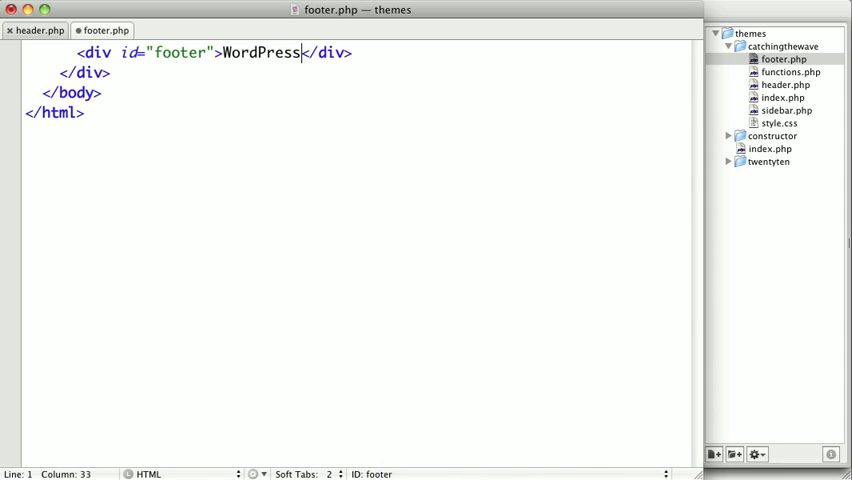
type("Theme")
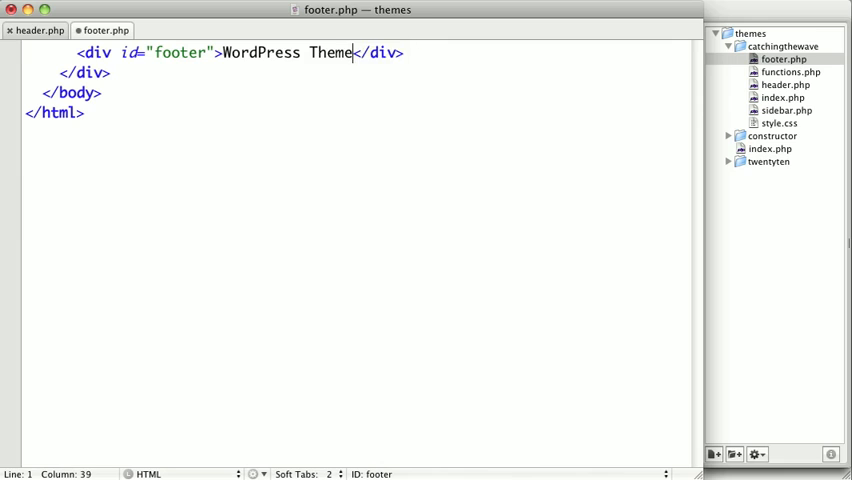
type("by Nick Petti")
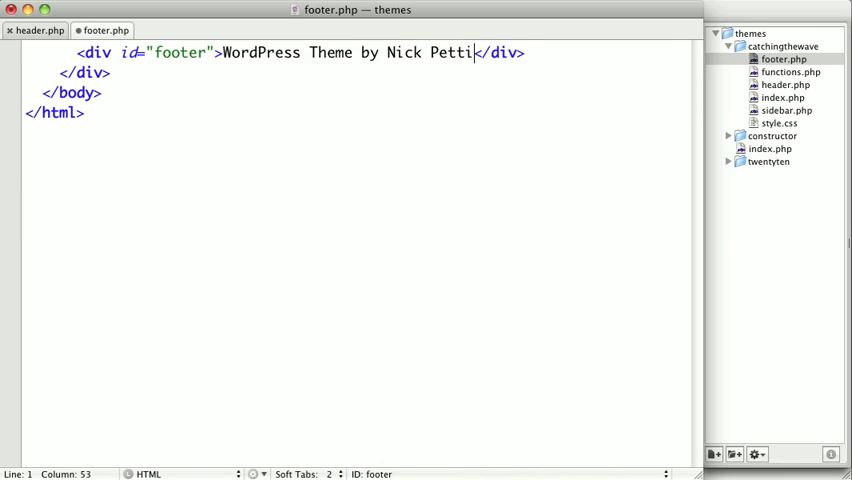
type("t")
type("<??>")
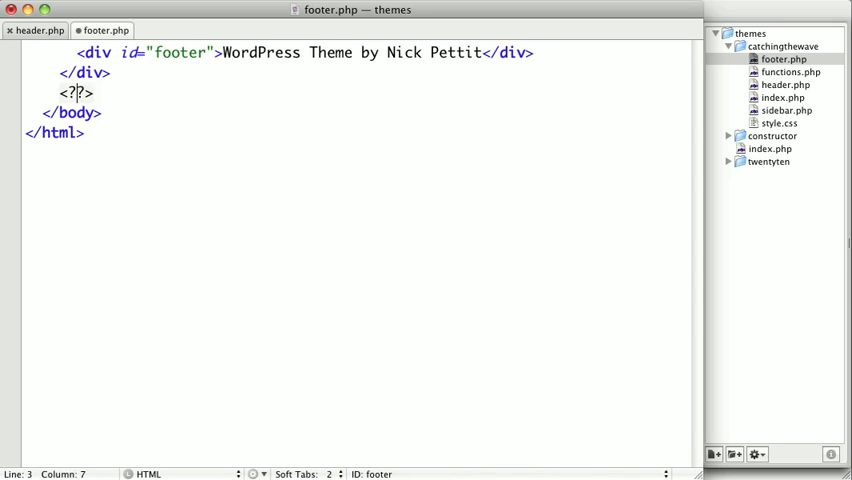
Insert <?php wp_footer(); ?> in footer.php above the closing </body> tag.
type("php")
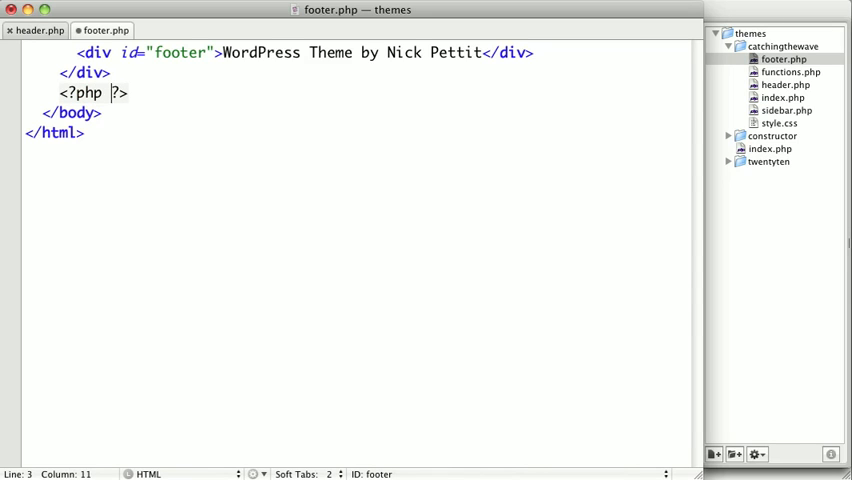
type("wp_footer()")
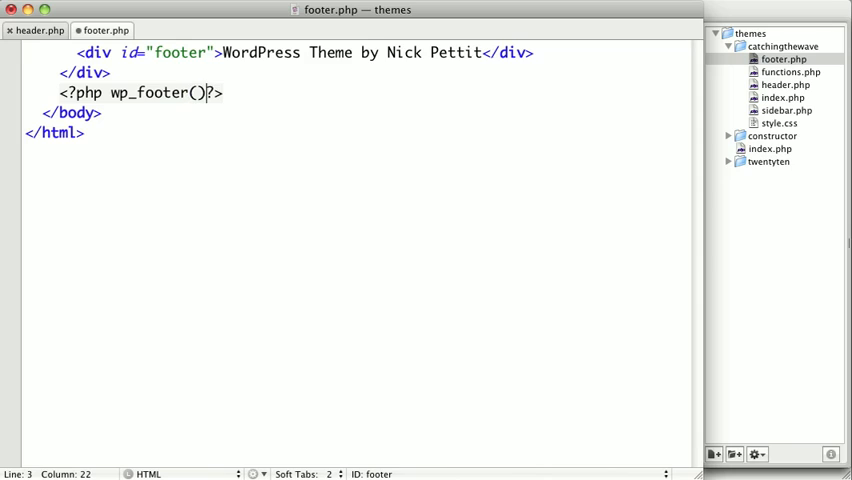
type(";")
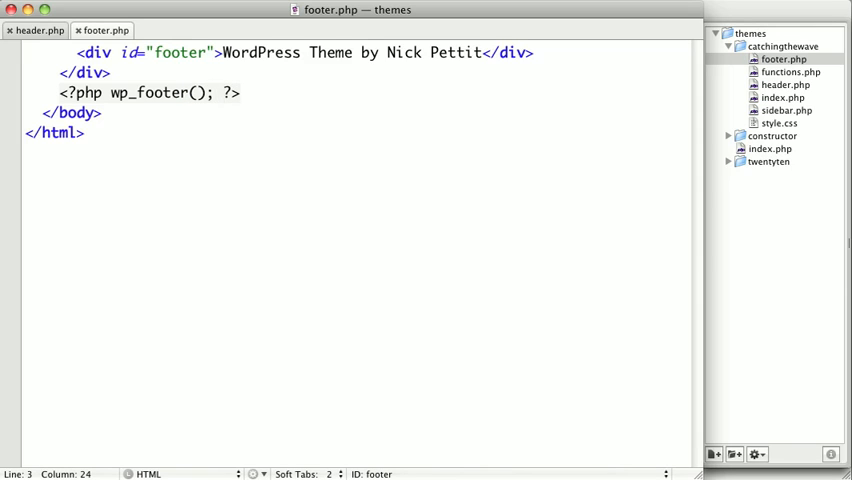